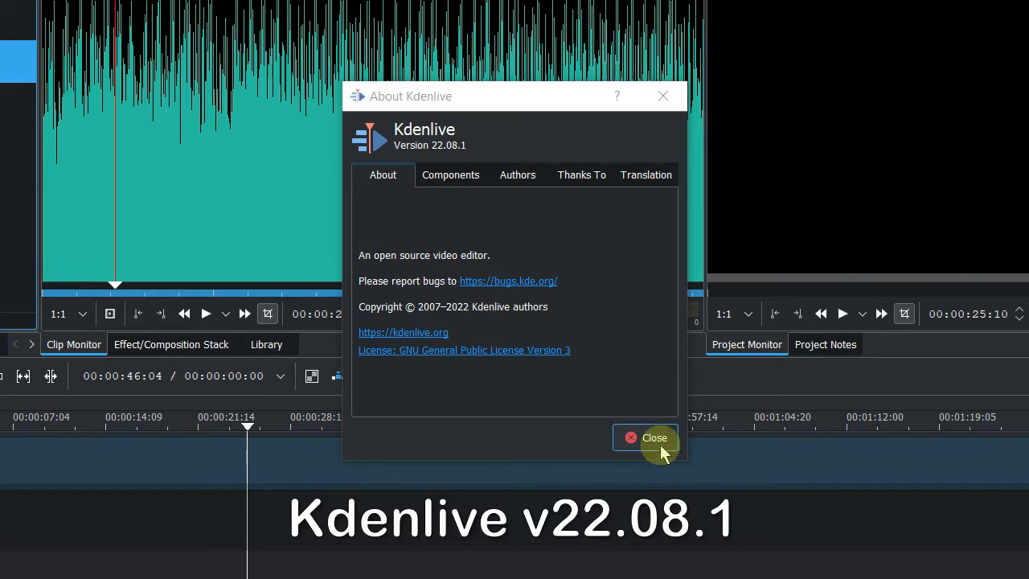
Dismiss the About Kdenlive dialog showing version 22.08.1.
click(645, 438)
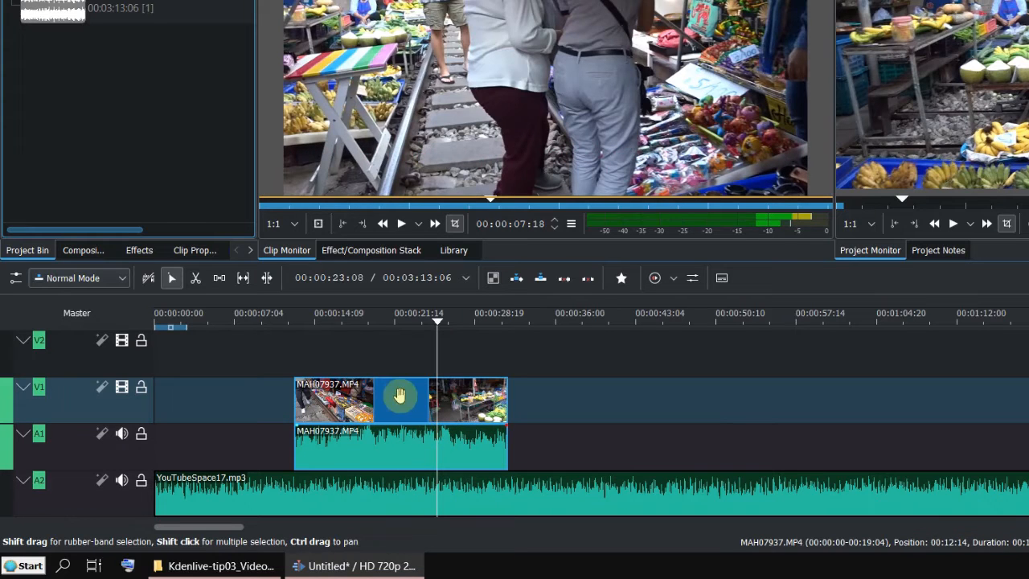
Delete MAH07937.MP4's audio part from A1 and slide its video later along V1.
right_click(399, 399)
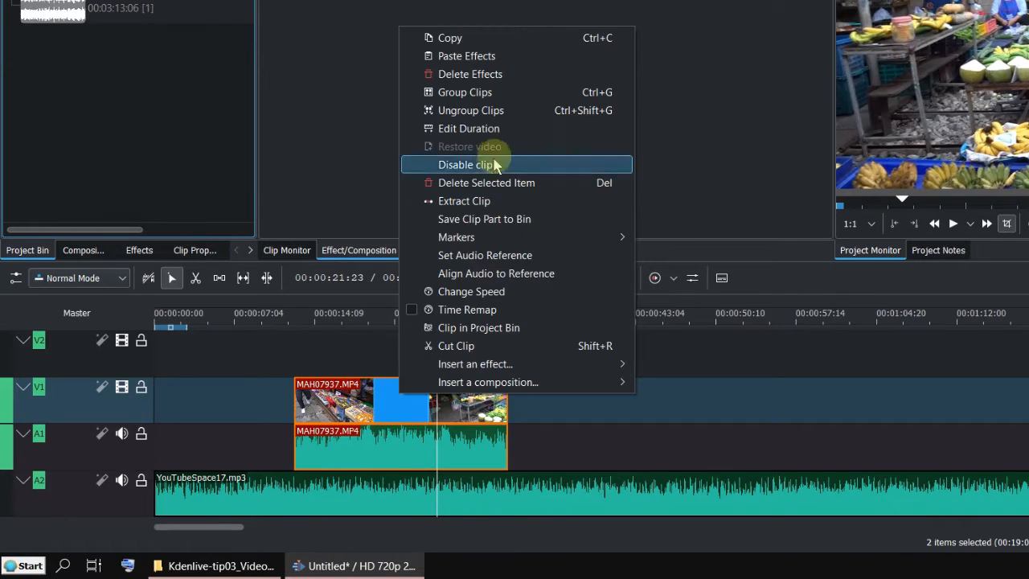
click(470, 111)
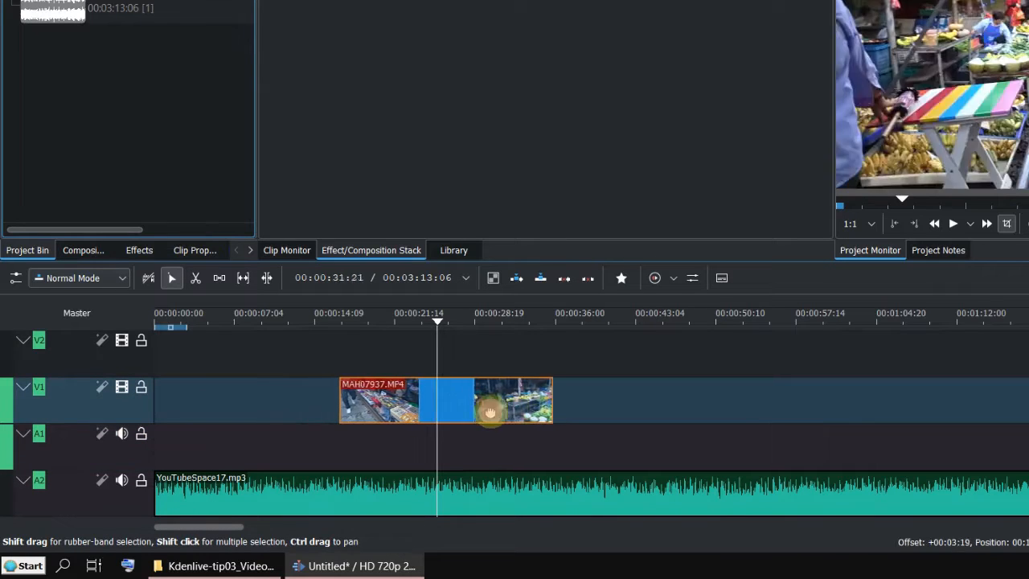
drag(491, 412, 414, 411)
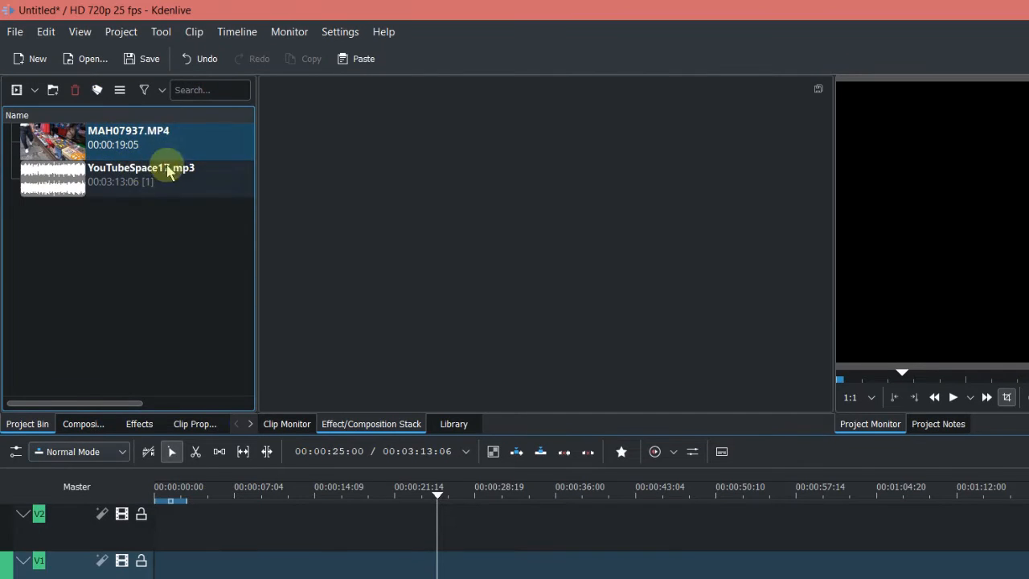
Select MAH07937.MP4 in the Project Bin and place only its video onto V1.
click(128, 141)
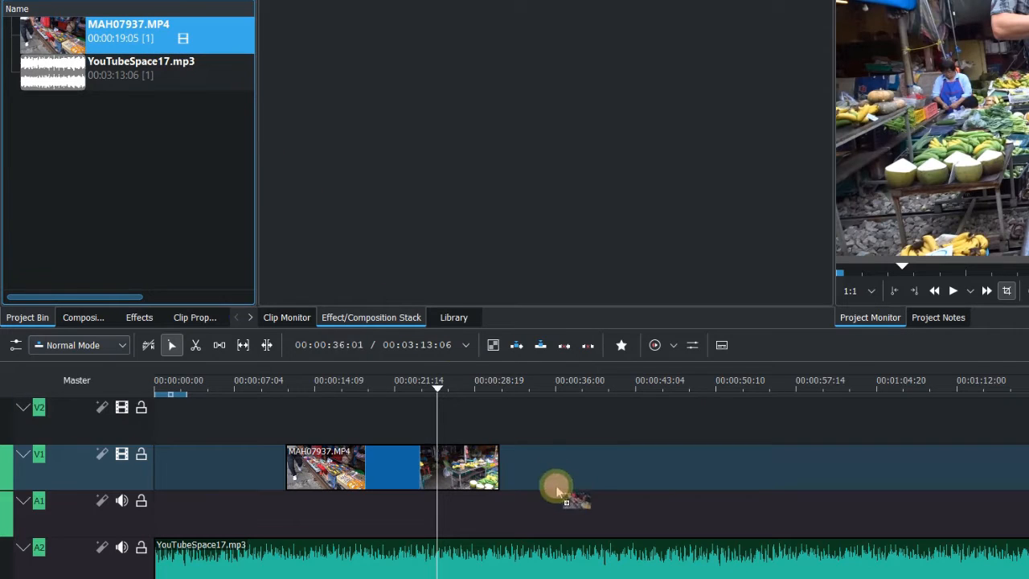
drag(558, 490, 523, 526)
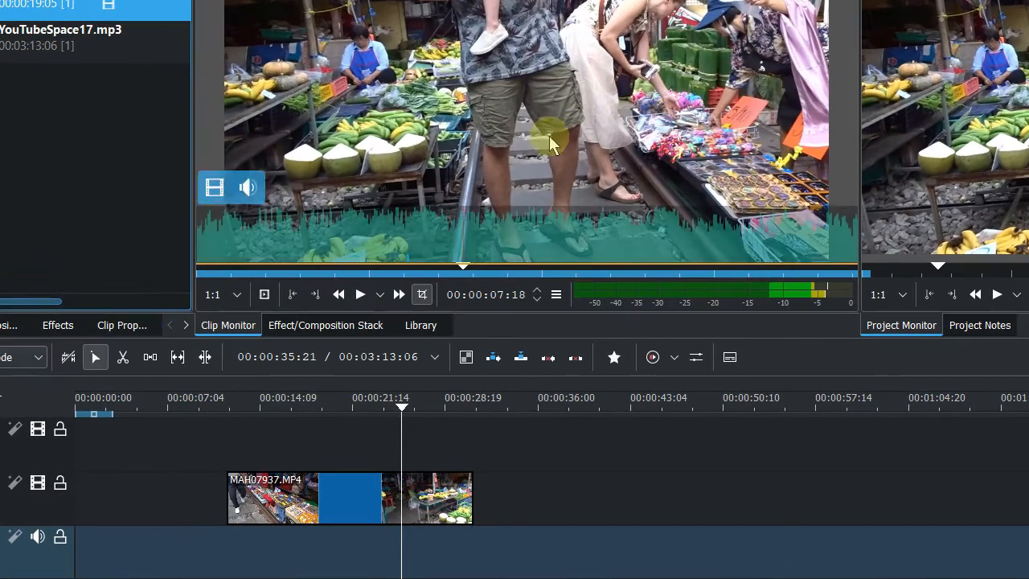
mouse_move(221, 191)
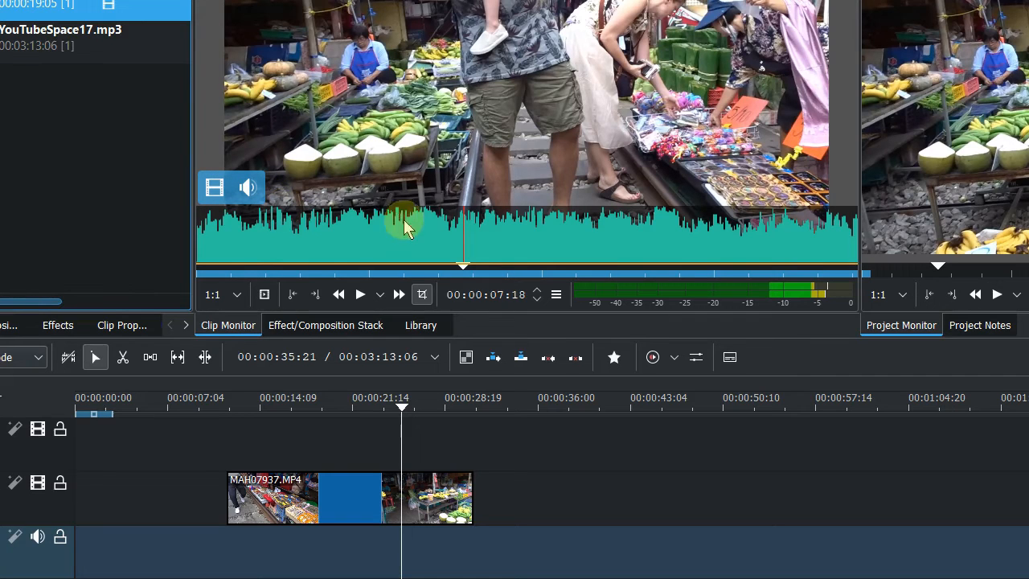
mouse_move(451, 228)
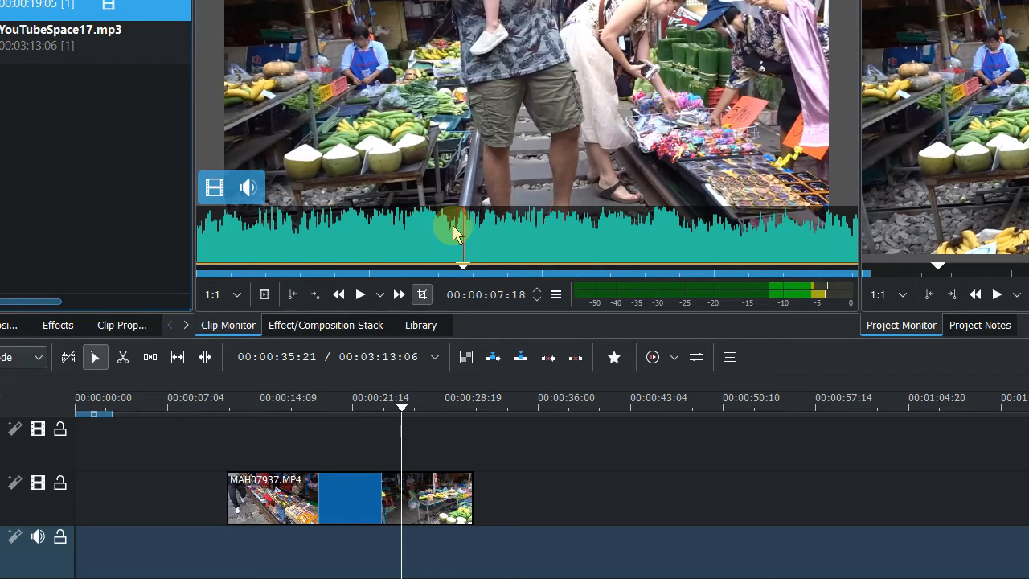
Mark an in/out range on MAH07937.MP4 in the Clip Monitor, ending near eleven seconds.
drag(462, 233, 434, 233)
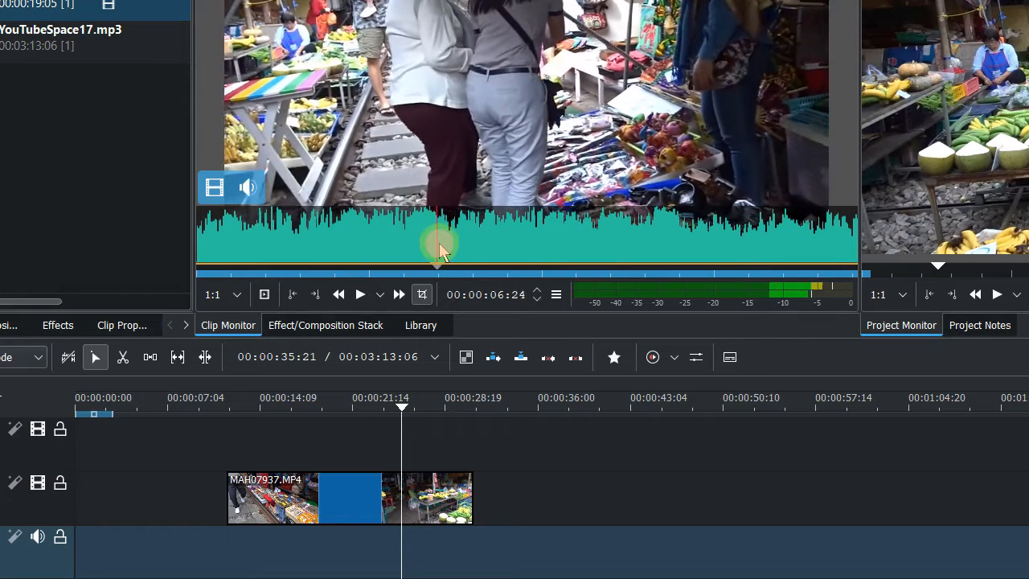
key(i)
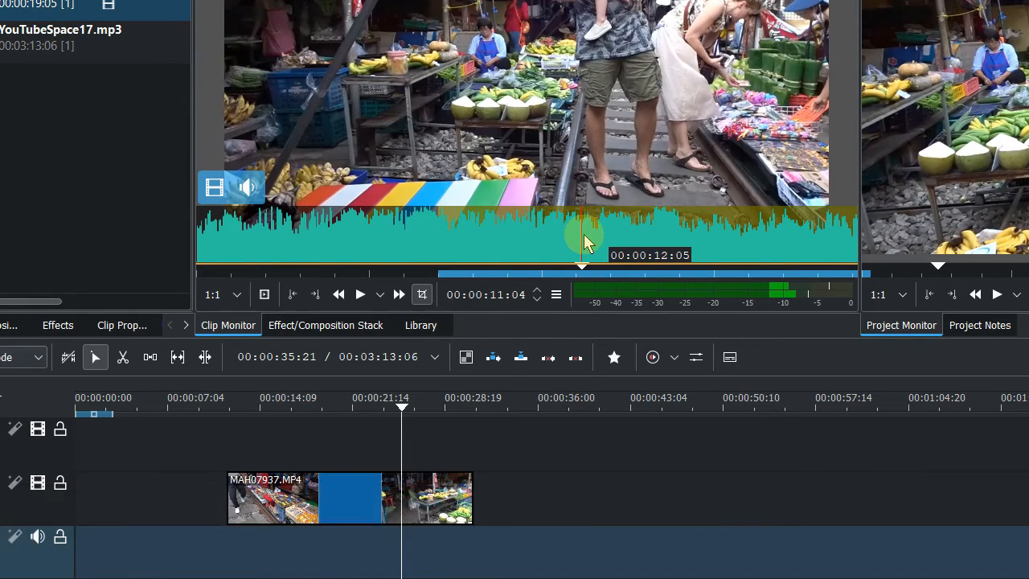
key(o)
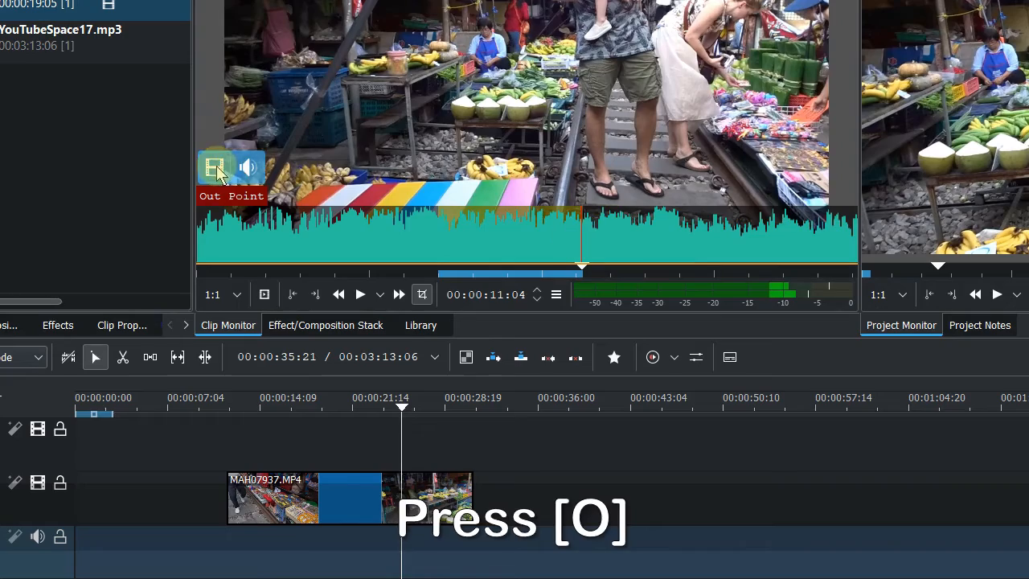
key(o)
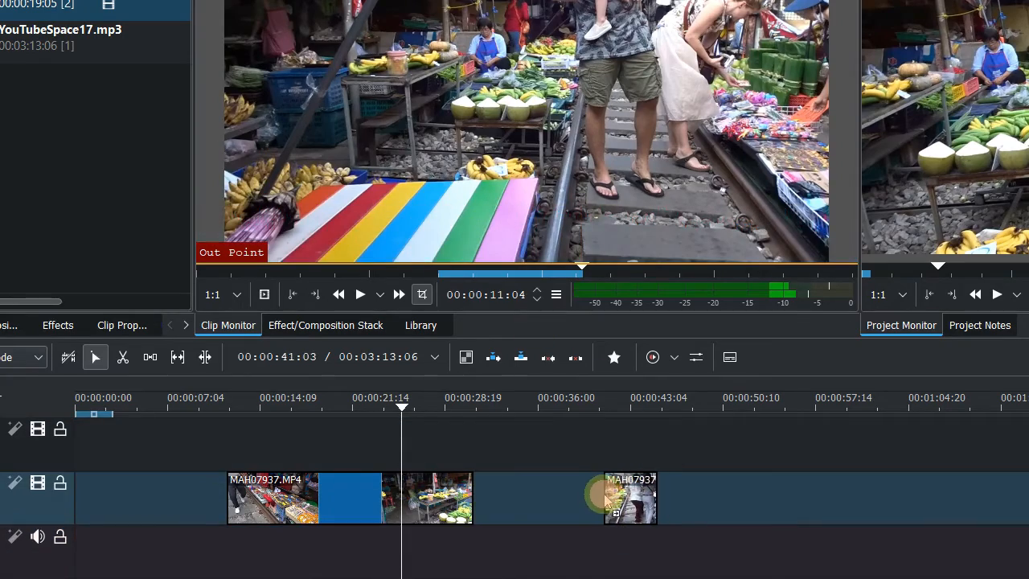